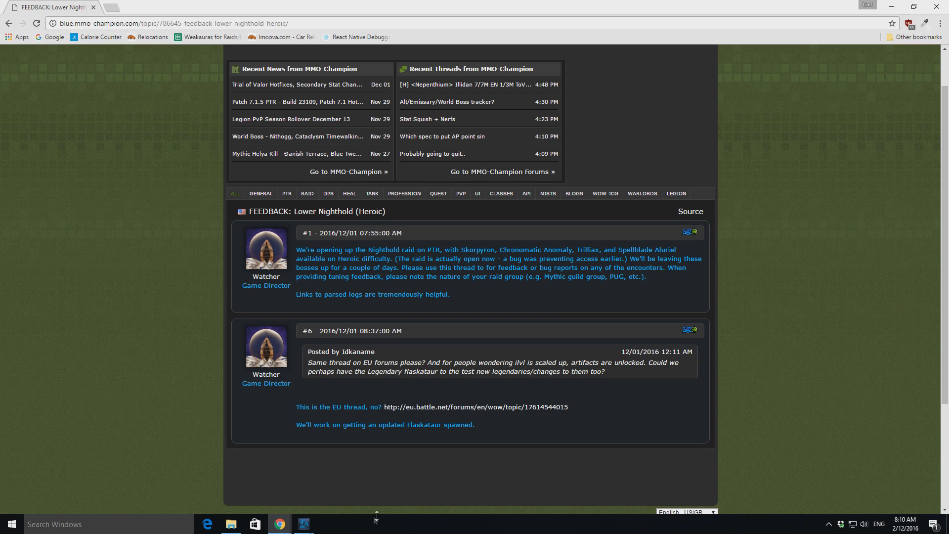
pyautogui.moveTo(372, 442)
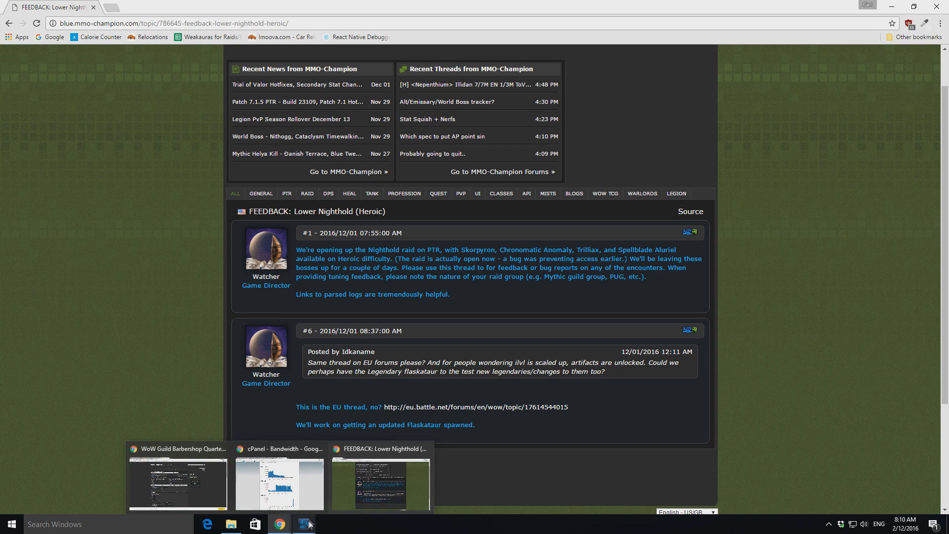
# Bring the Battle.net app to the front over the Chrome forum page
pyautogui.click(304, 524)
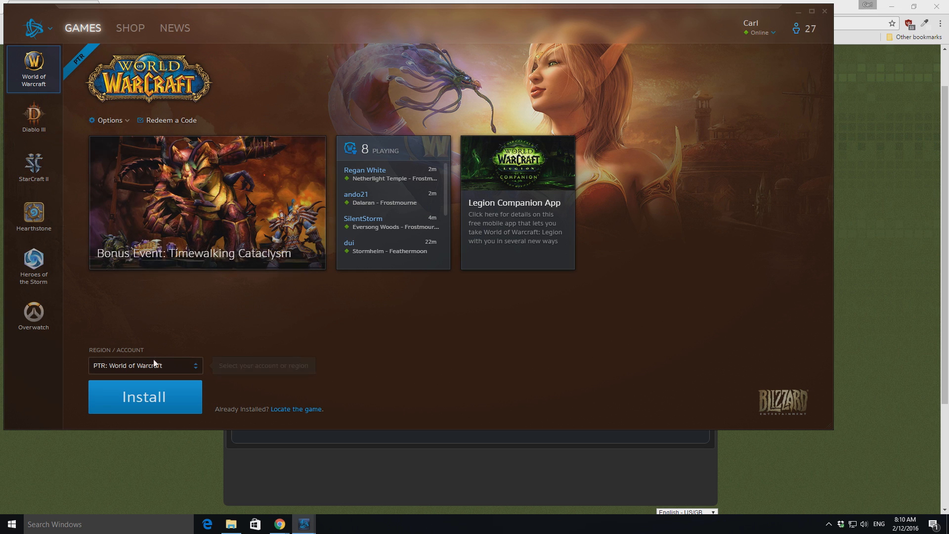
# Start installing PTR: World of Warcraft with the default install settings
pyautogui.click(144, 396)
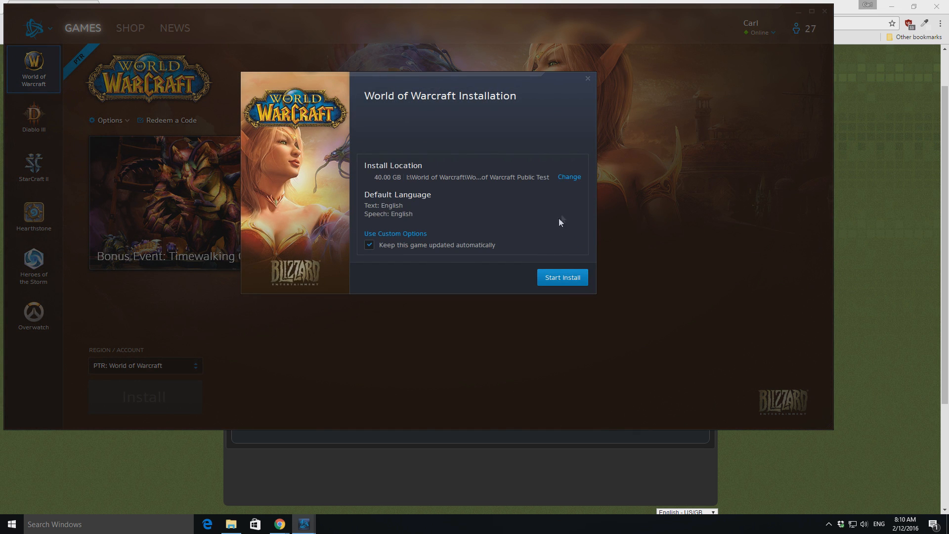
pyautogui.moveTo(562, 206)
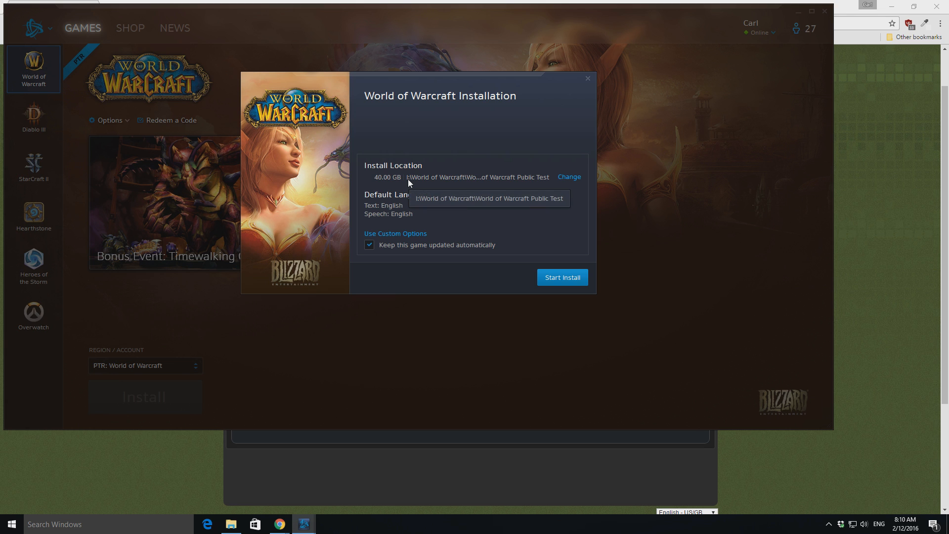
pyautogui.moveTo(556, 281)
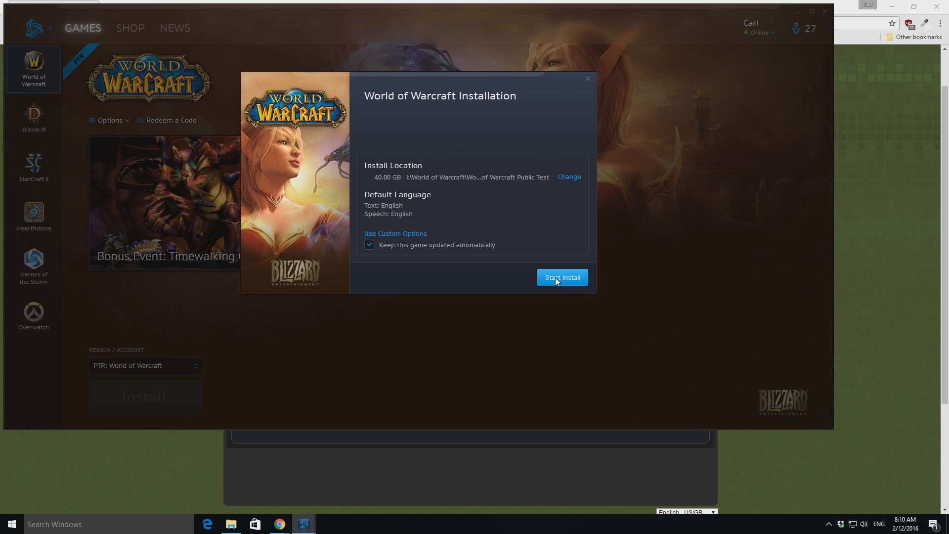
pyautogui.click(561, 277)
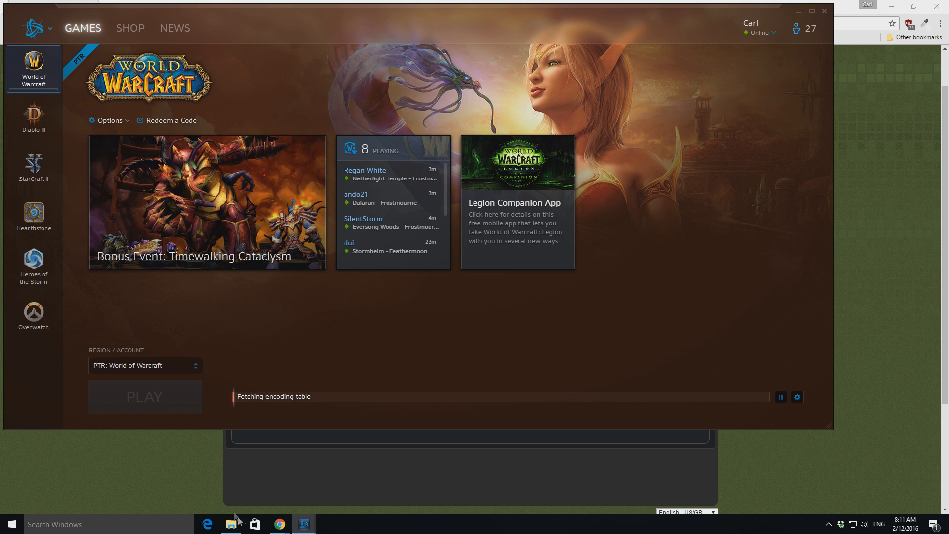
# Browse Downloads (I:) > World of Warcraft and look inside the Public Test folder
pyautogui.click(230, 524)
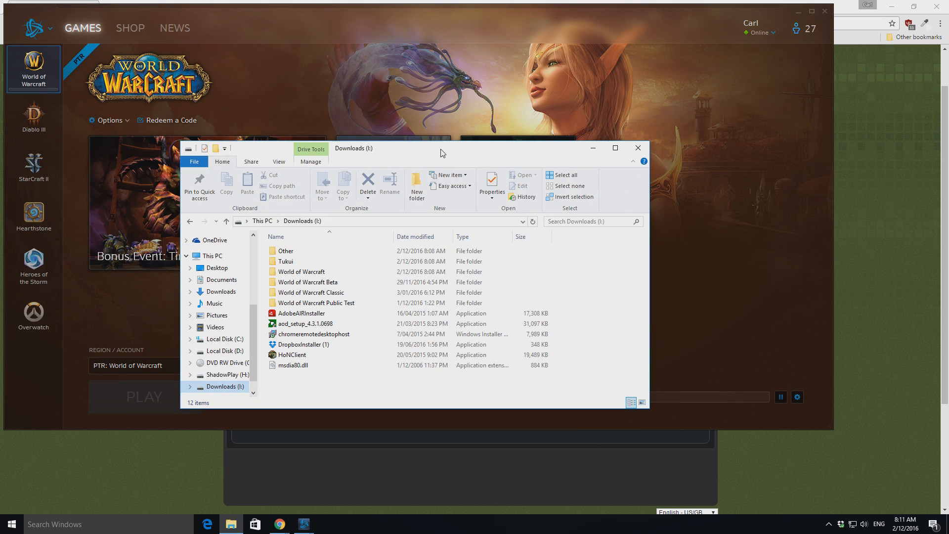
pyautogui.doubleClick(300, 271)
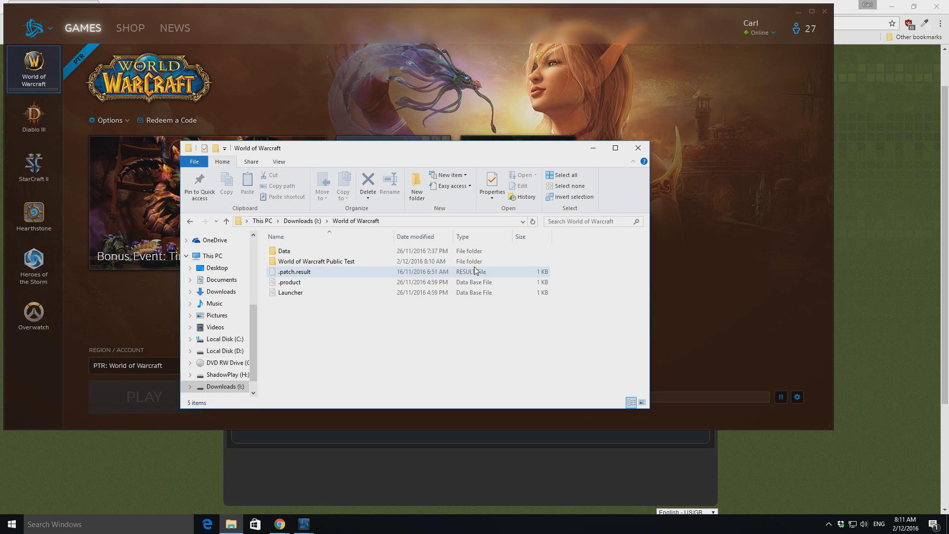
pyautogui.doubleClick(316, 261)
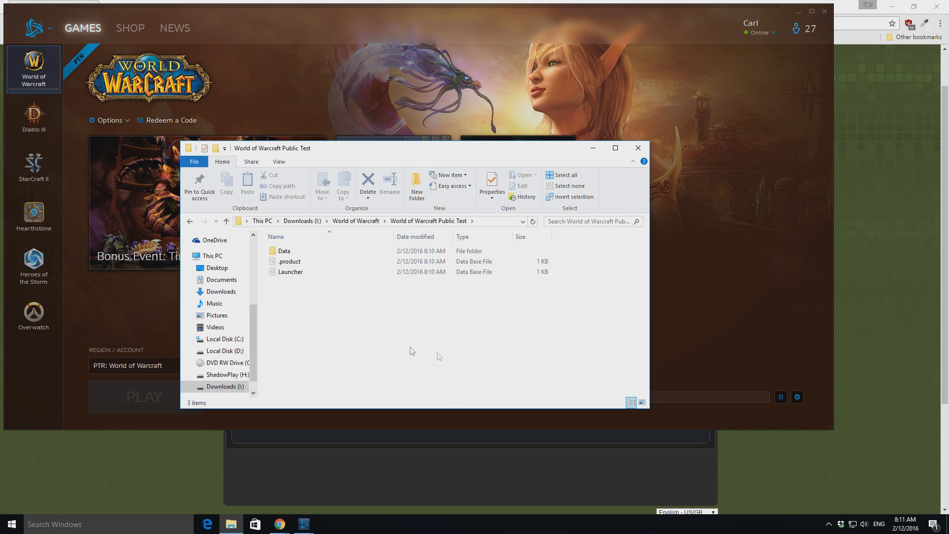
pyautogui.click(355, 222)
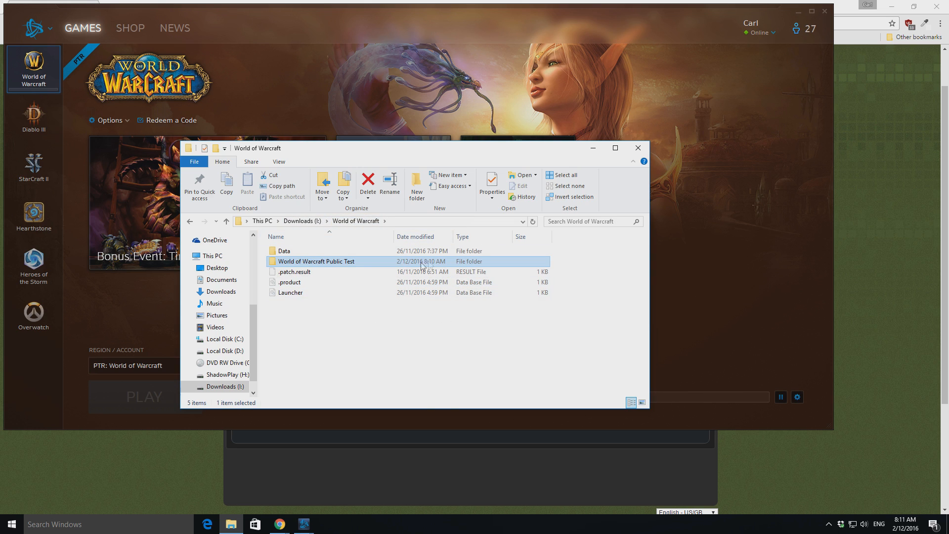
pyautogui.doubleClick(316, 261)
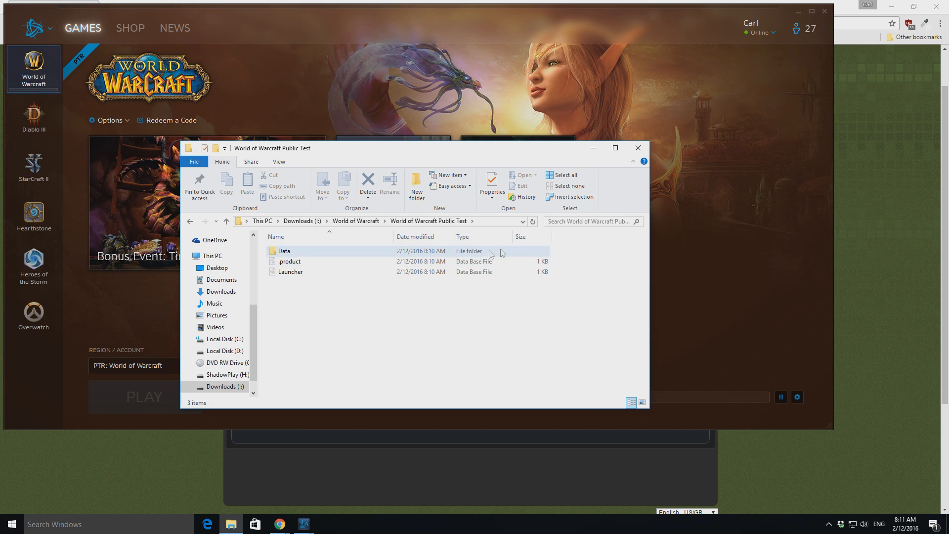
pyautogui.click(215, 268)
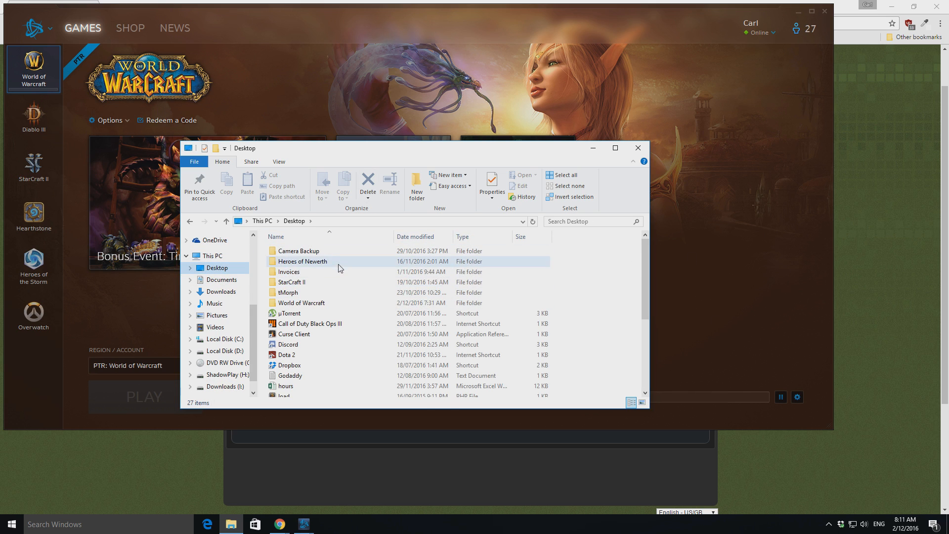
pyautogui.doubleClick(301, 303)
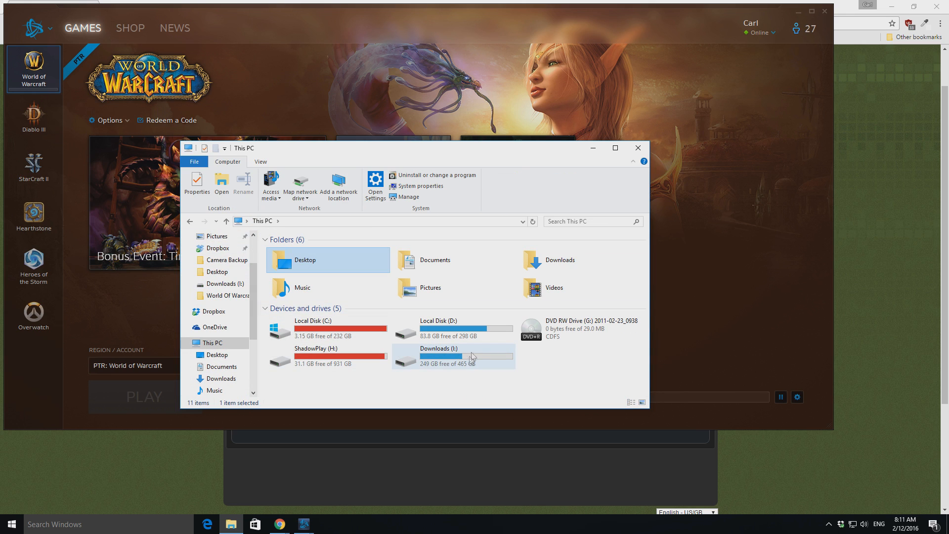
# Return to the live World of Warcraft folder and dismiss the PTR install error
pyautogui.doubleClick(439, 356)
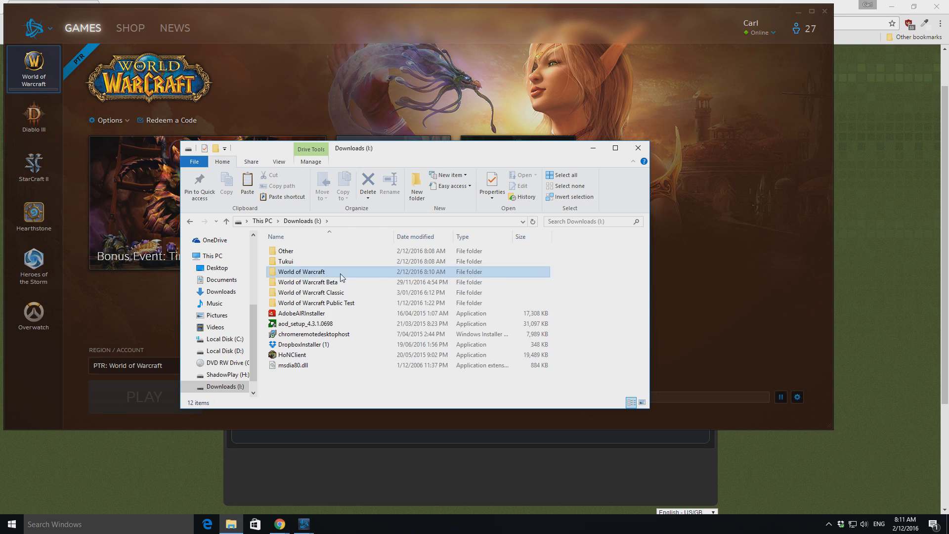
pyautogui.doubleClick(316, 302)
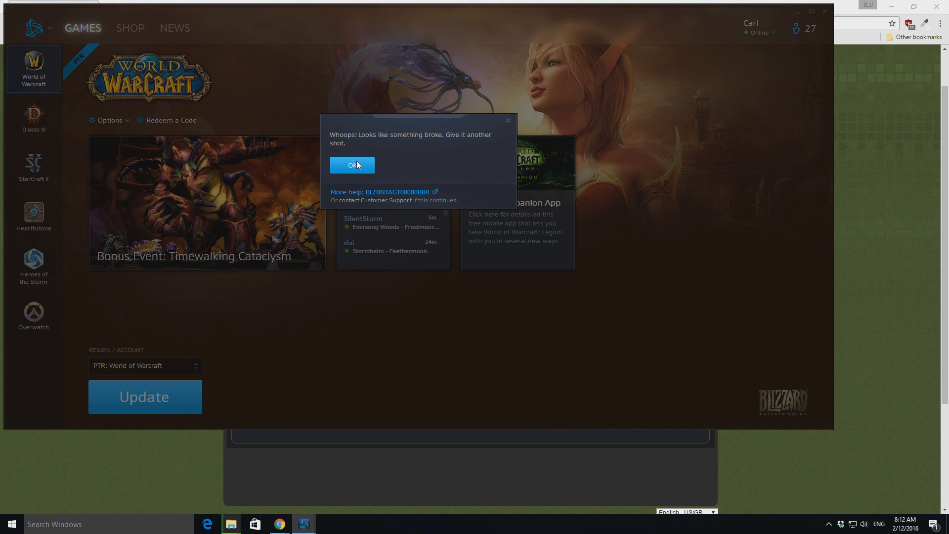
pyautogui.click(352, 164)
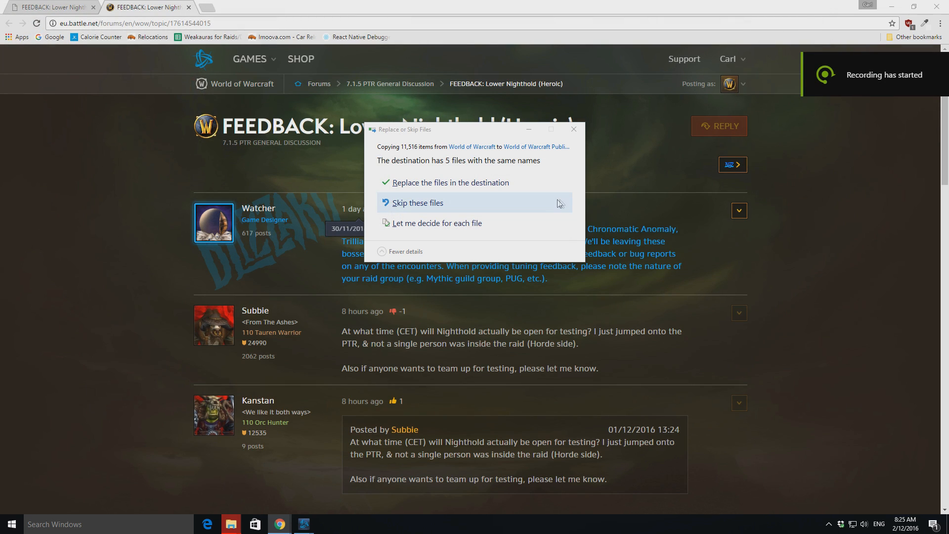
pyautogui.moveTo(528, 200)
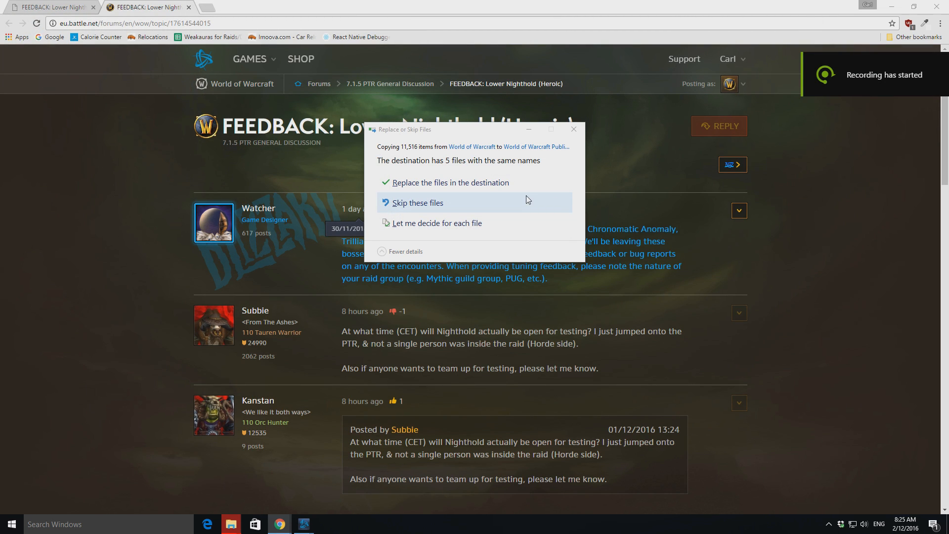
pyautogui.moveTo(513, 209)
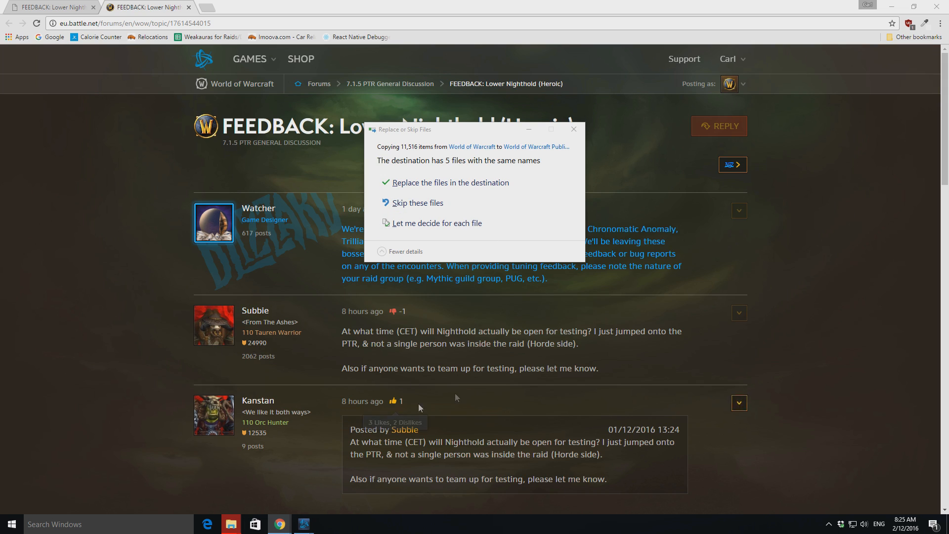
pyautogui.moveTo(422, 207)
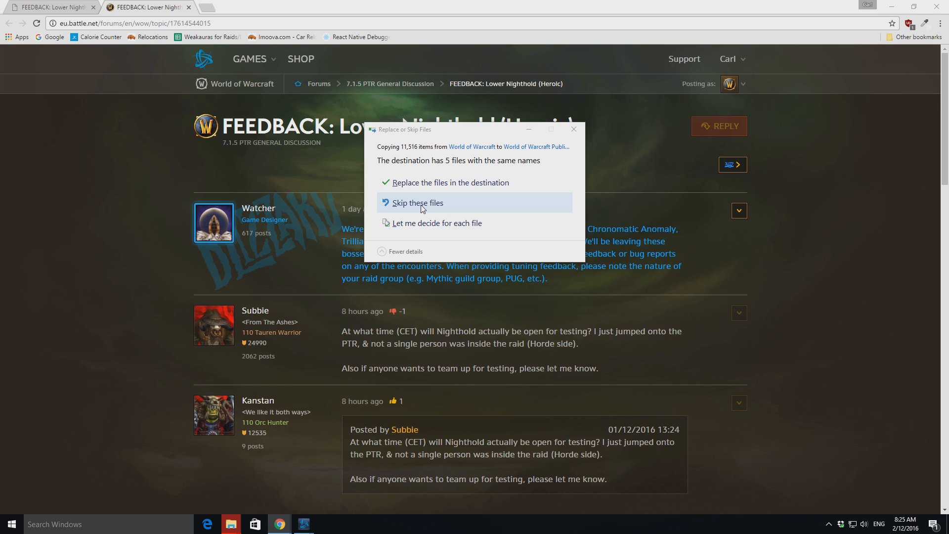
pyautogui.moveTo(502, 227)
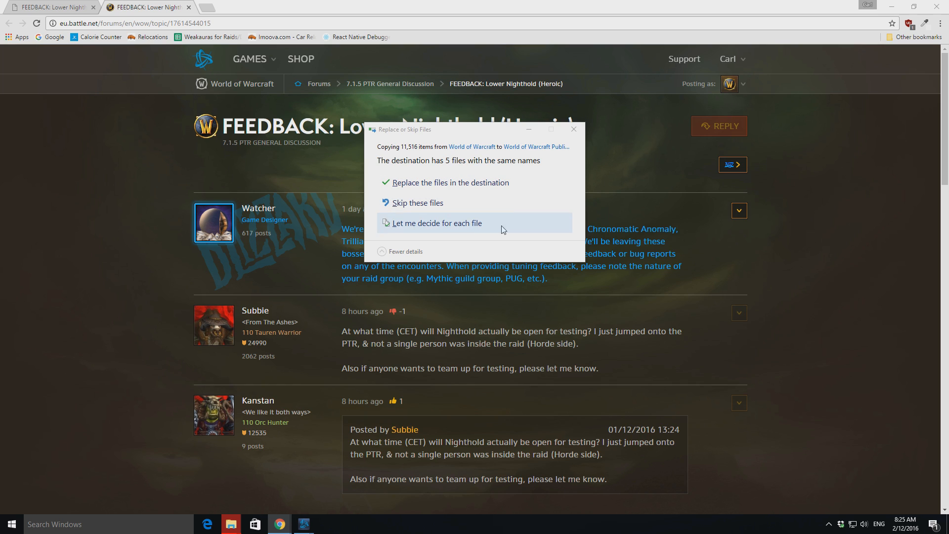
# Answer the Replace or Skip prompt for the 5 duplicate files in the Public Test copy
pyautogui.click(444, 182)
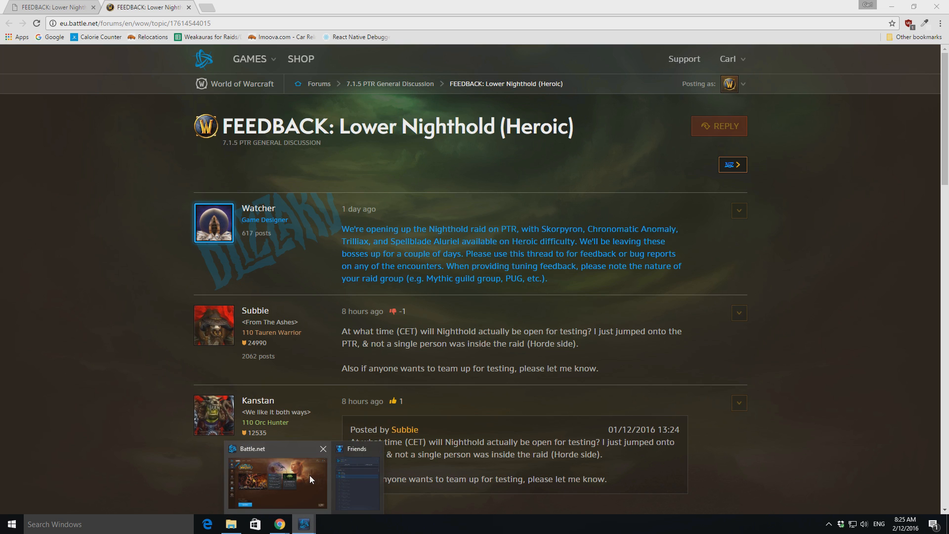
# Bring Battle.net back to the front with the PTR update initializing
pyautogui.click(277, 483)
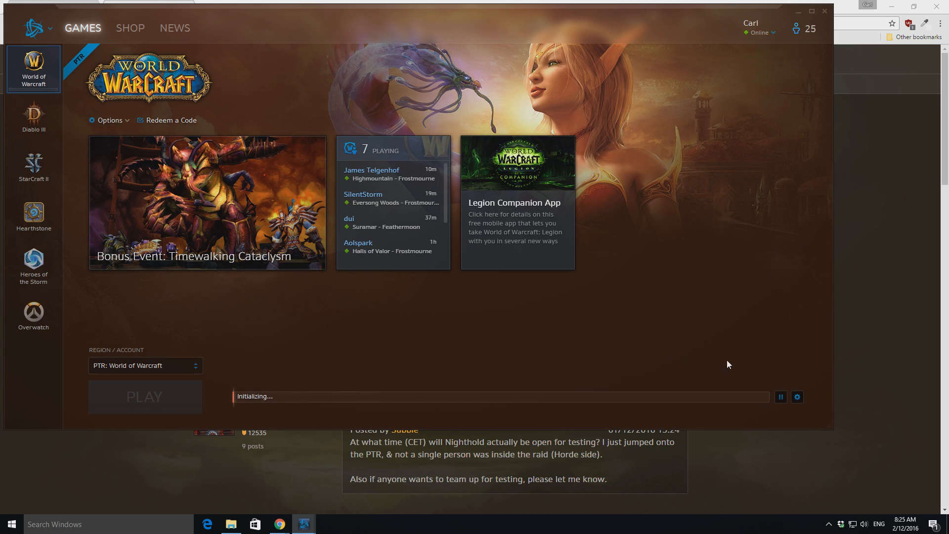
pyautogui.moveTo(554, 291)
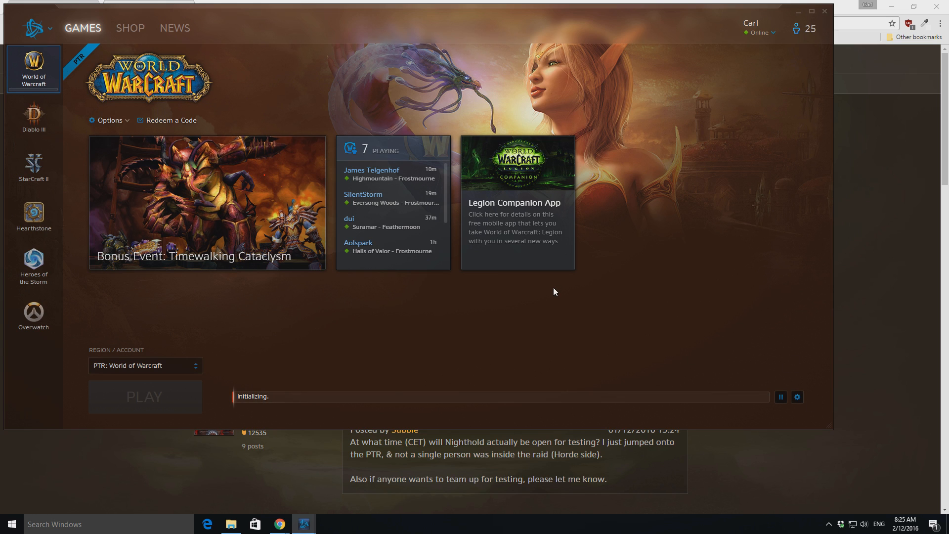